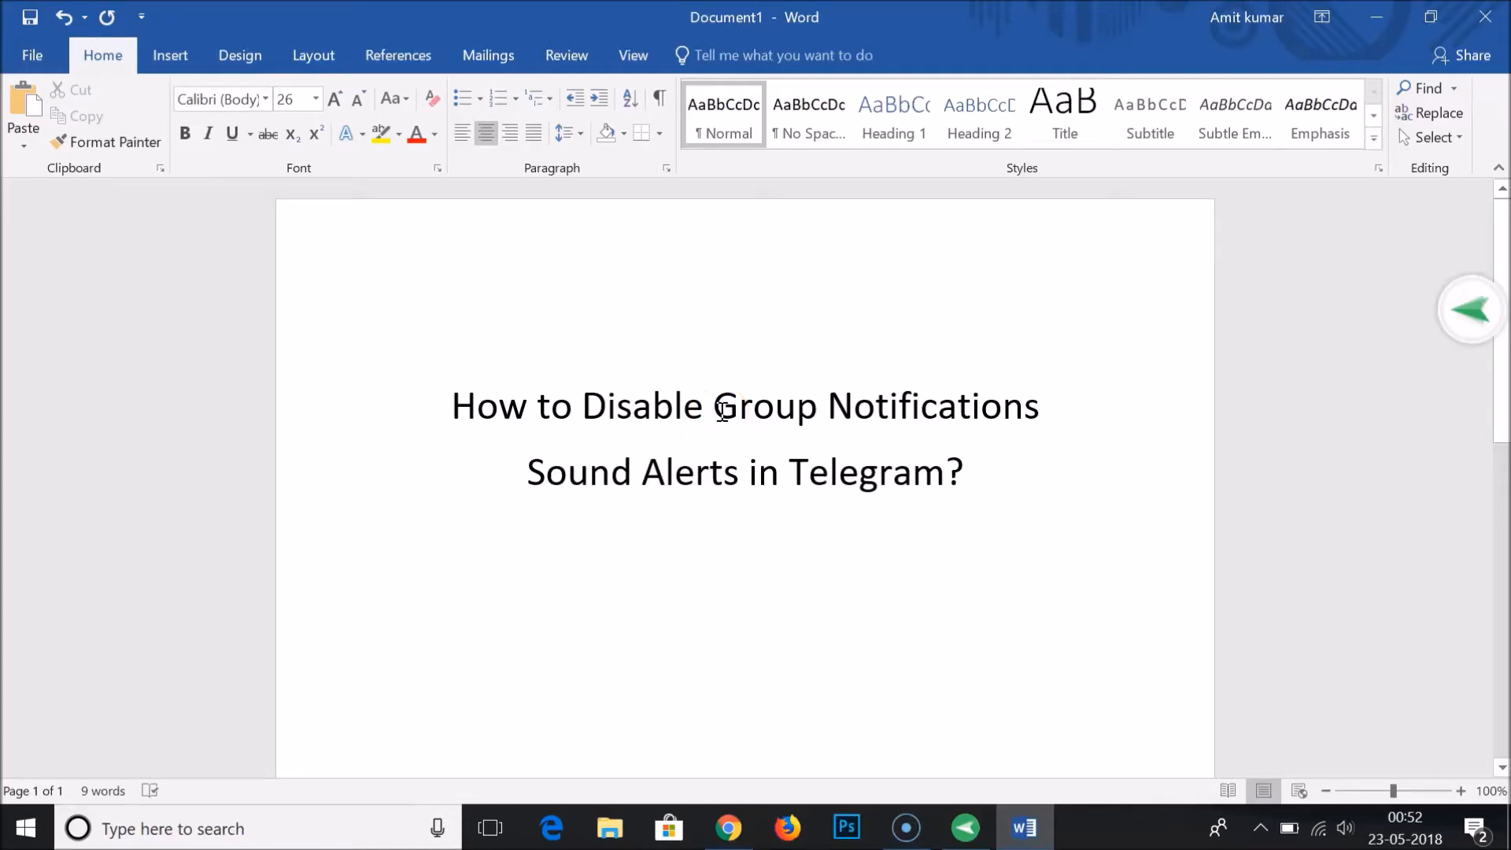
# Switch from Word to the AirMirror window showing the phone home screen.
pyautogui.click(872, 473)
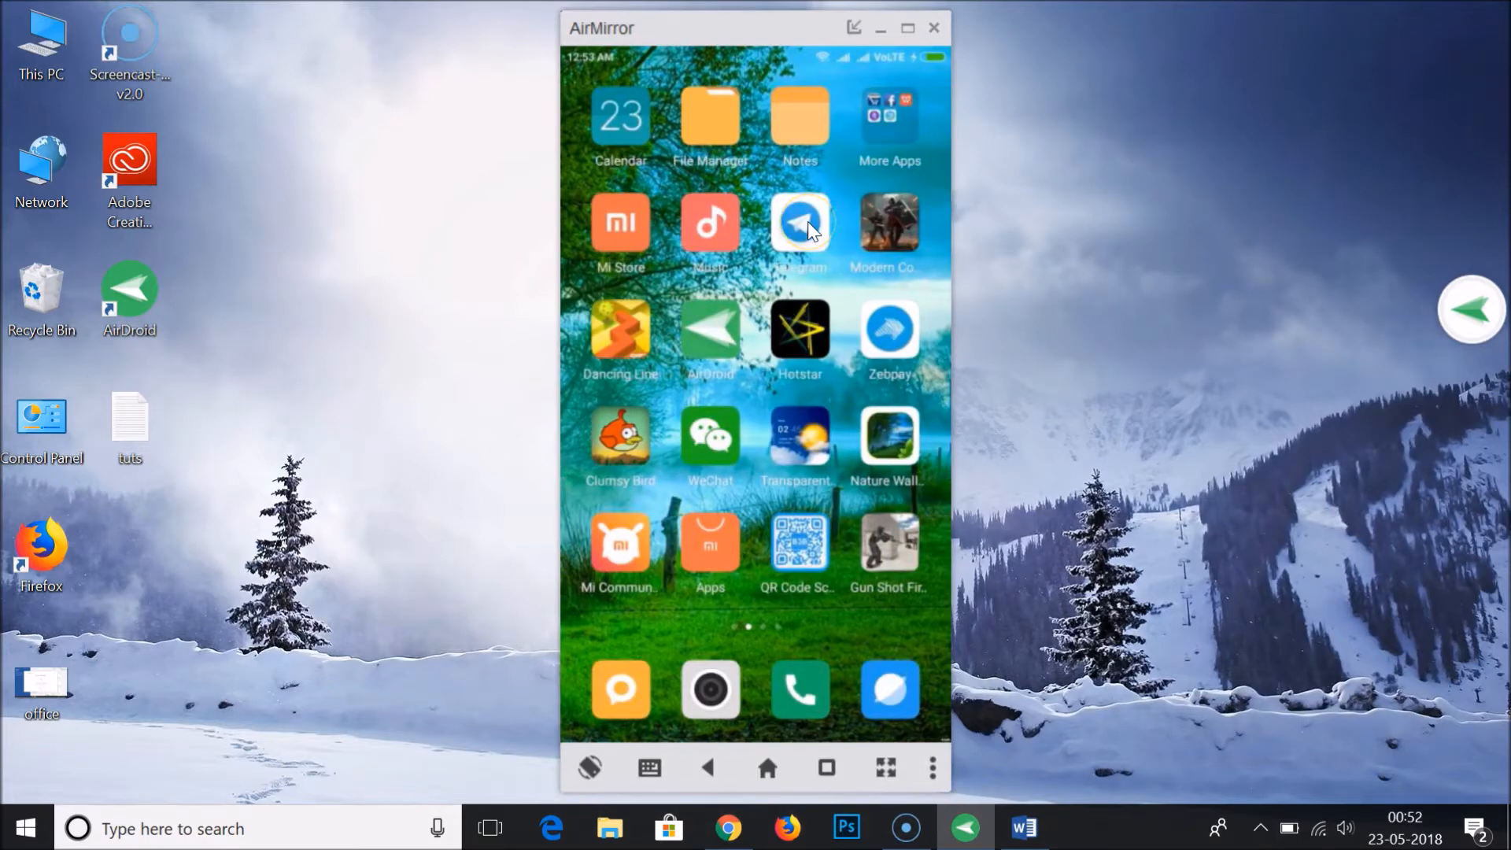
# Launch Telegram and go to Settings through the navigation menu.
pyautogui.click(799, 223)
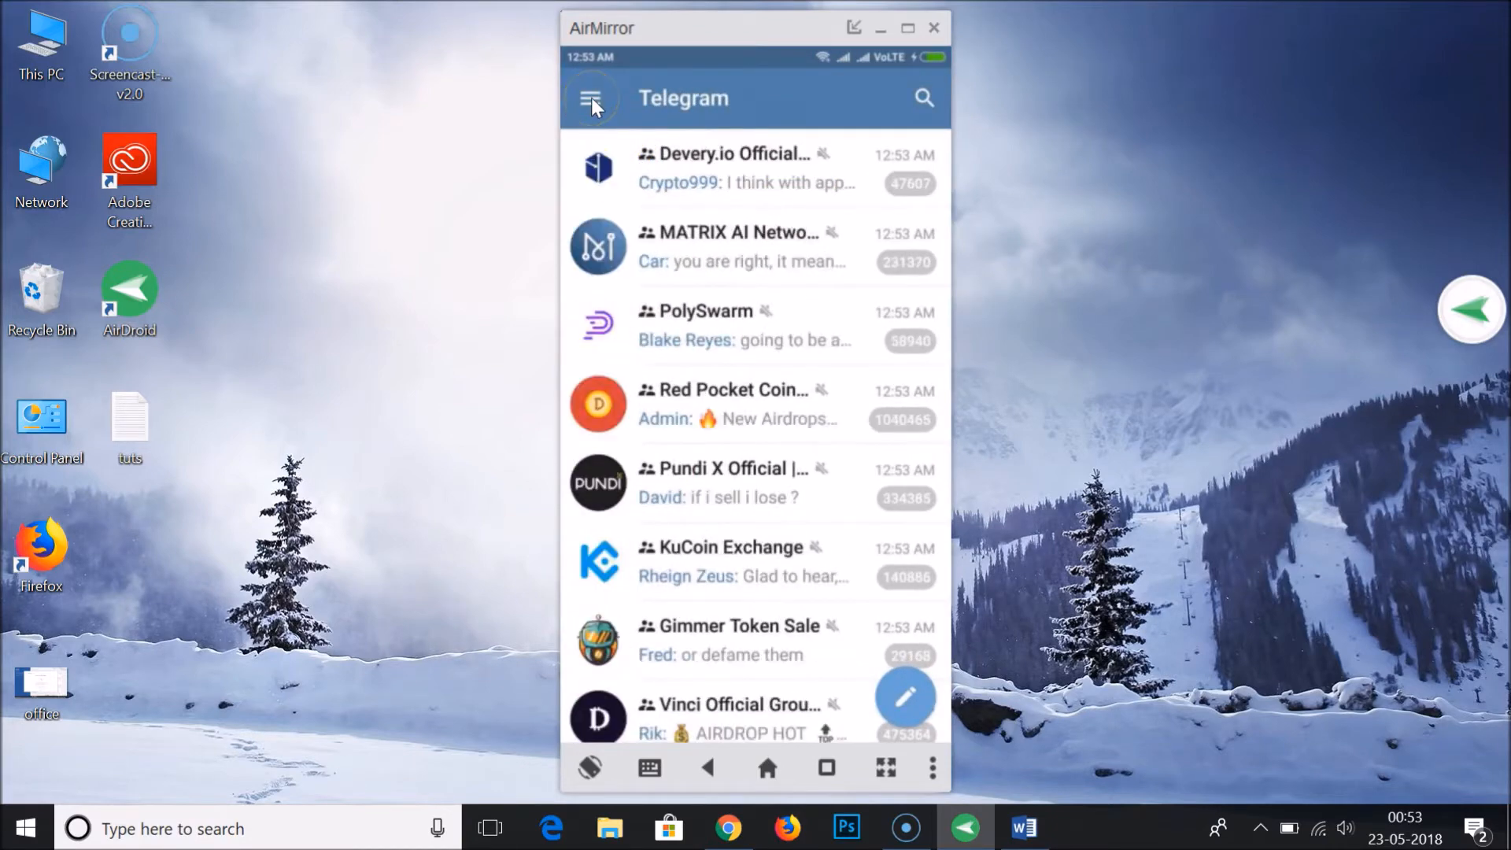
pyautogui.click(592, 99)
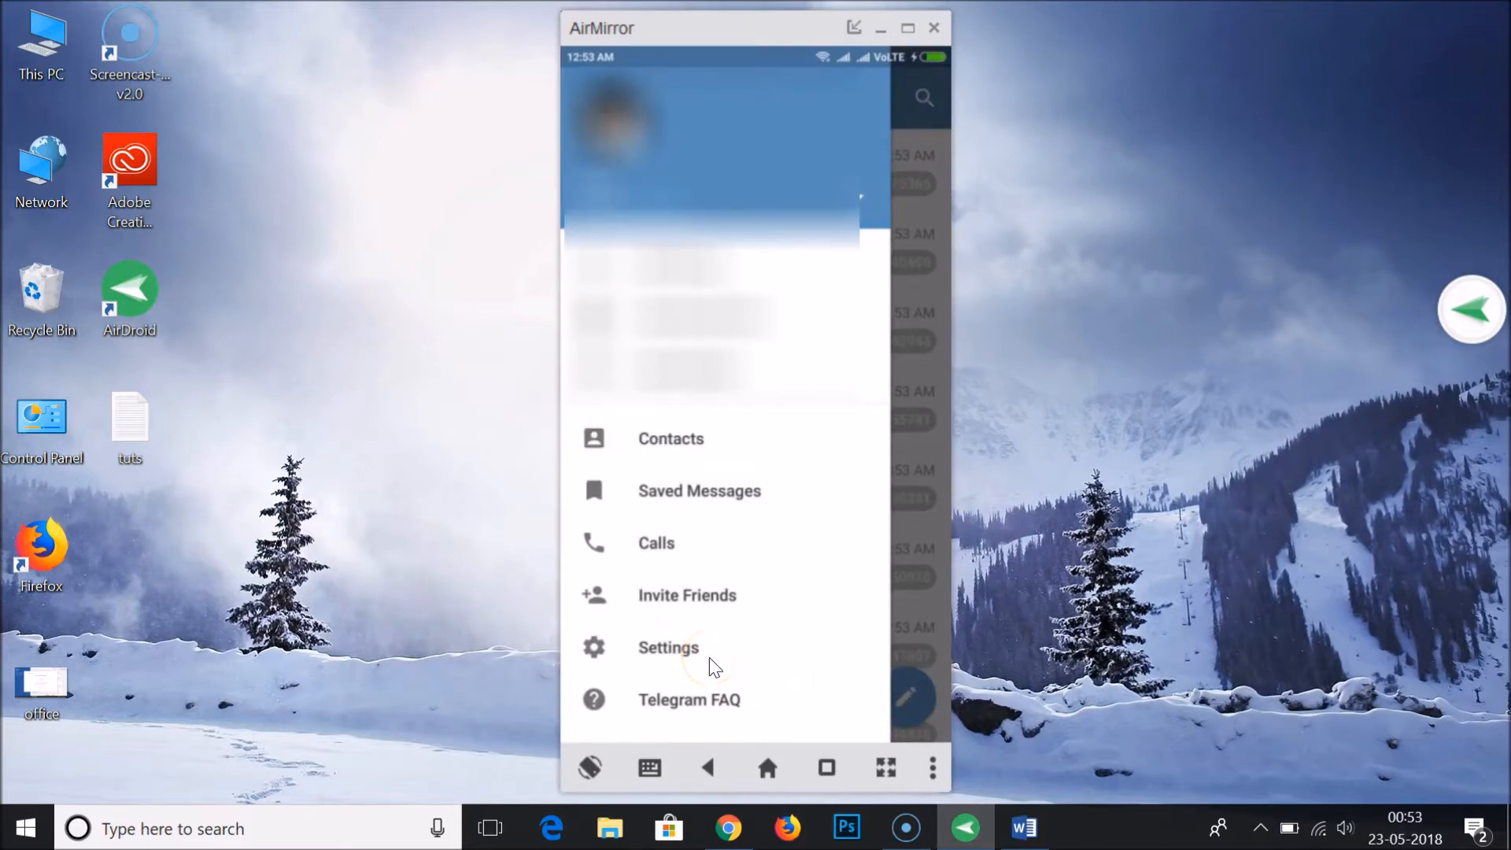
pyautogui.click(668, 647)
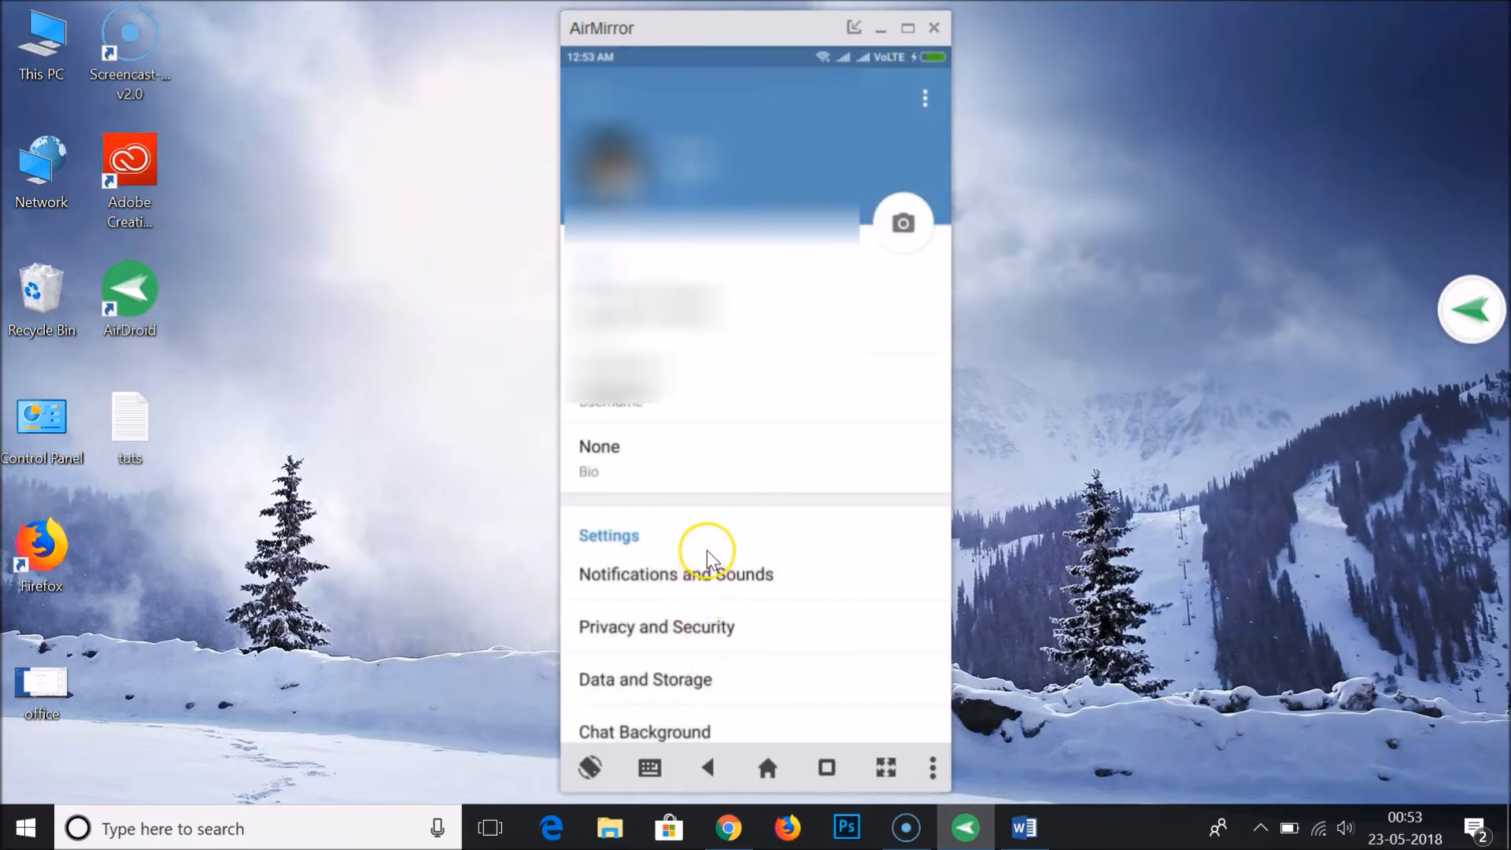
pyautogui.moveTo(645, 579)
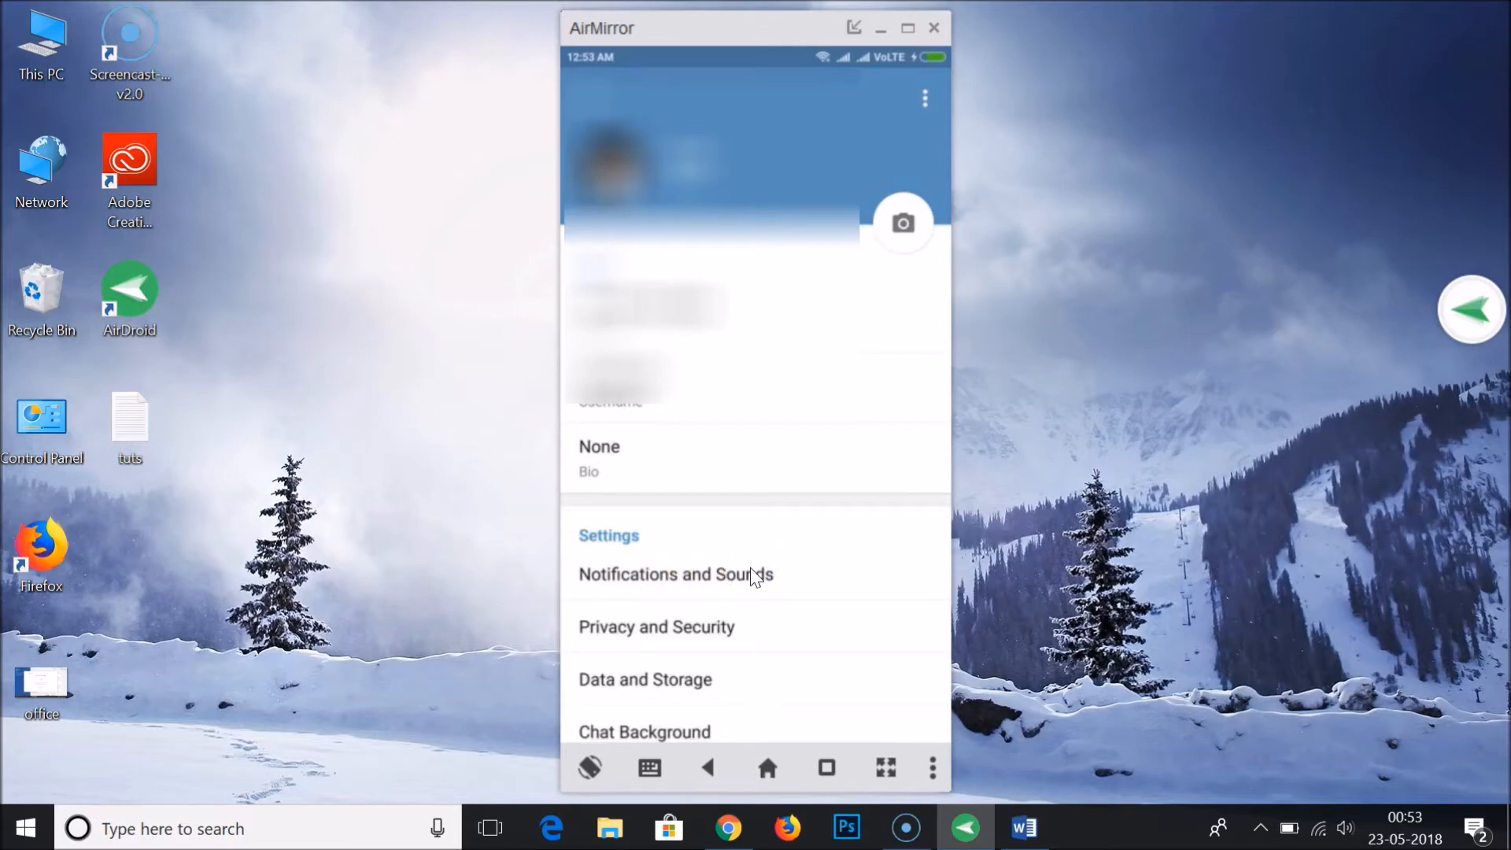
# Open Notifications and Sounds and scroll down to Group notifications.
pyautogui.click(674, 574)
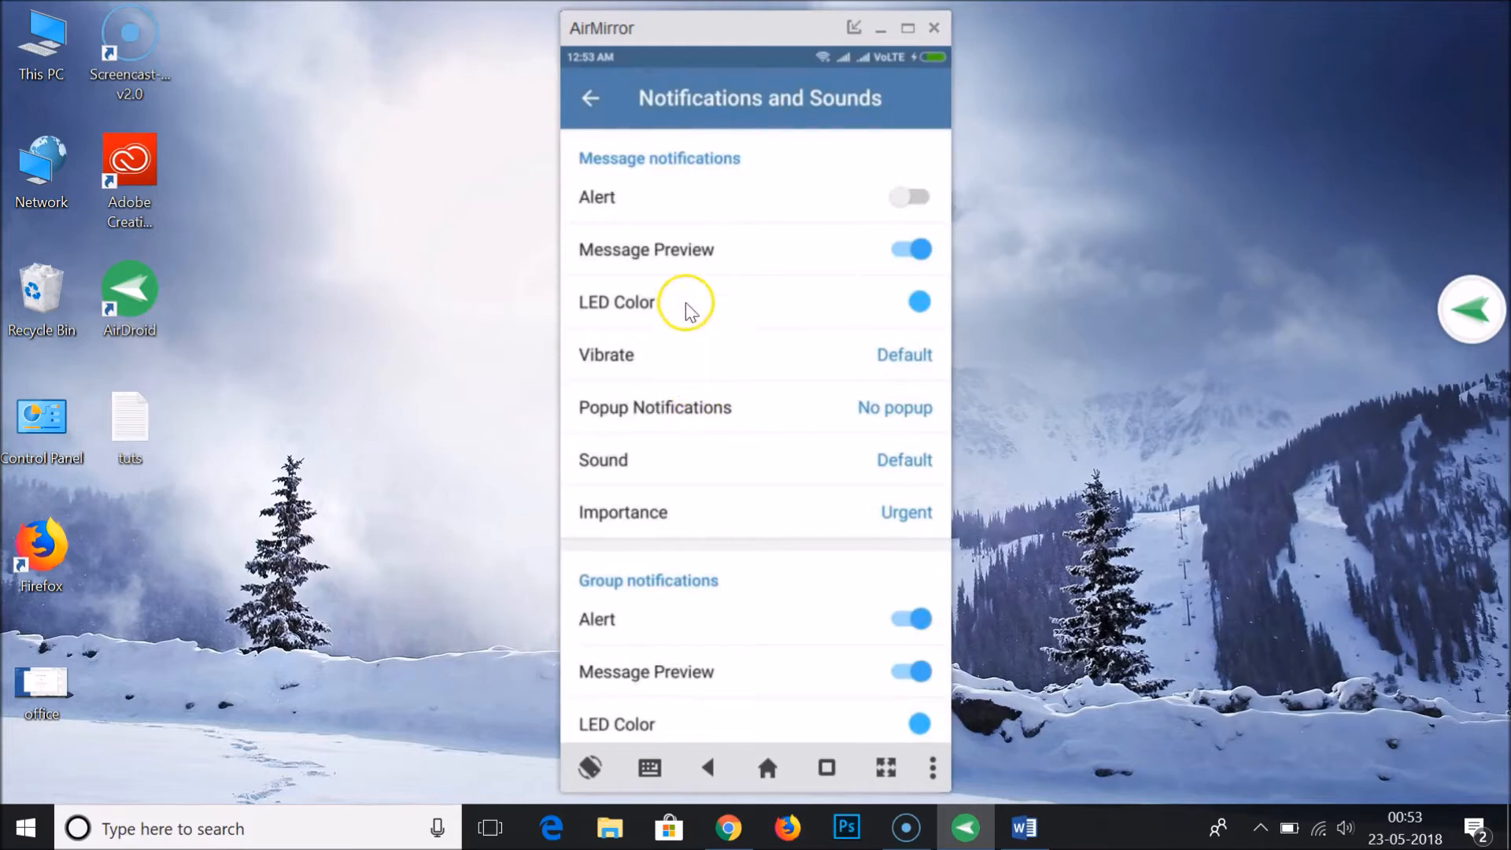
pyautogui.moveTo(829, 249)
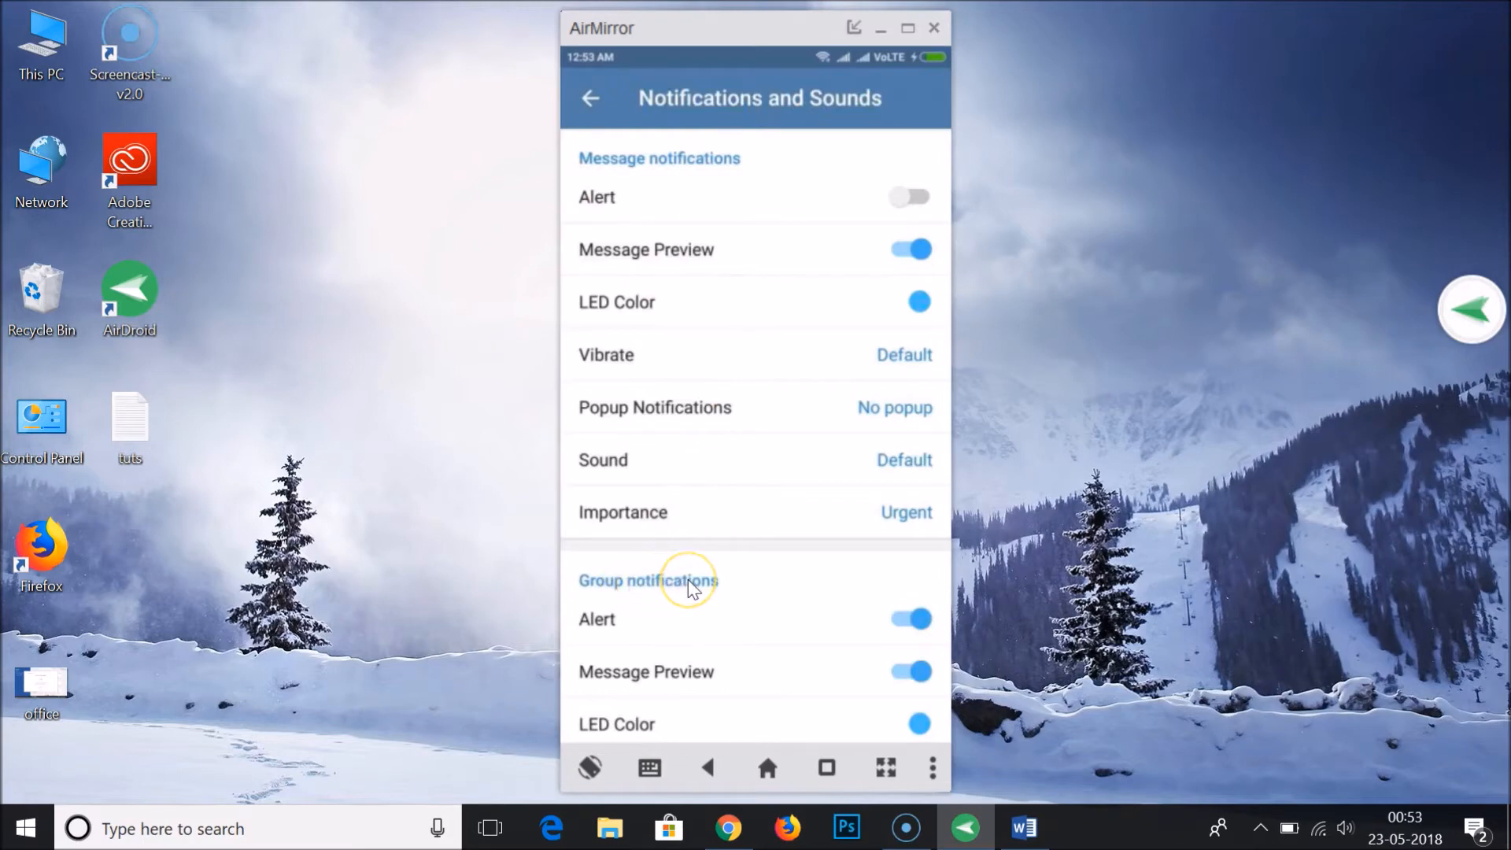
pyautogui.scroll(-3)
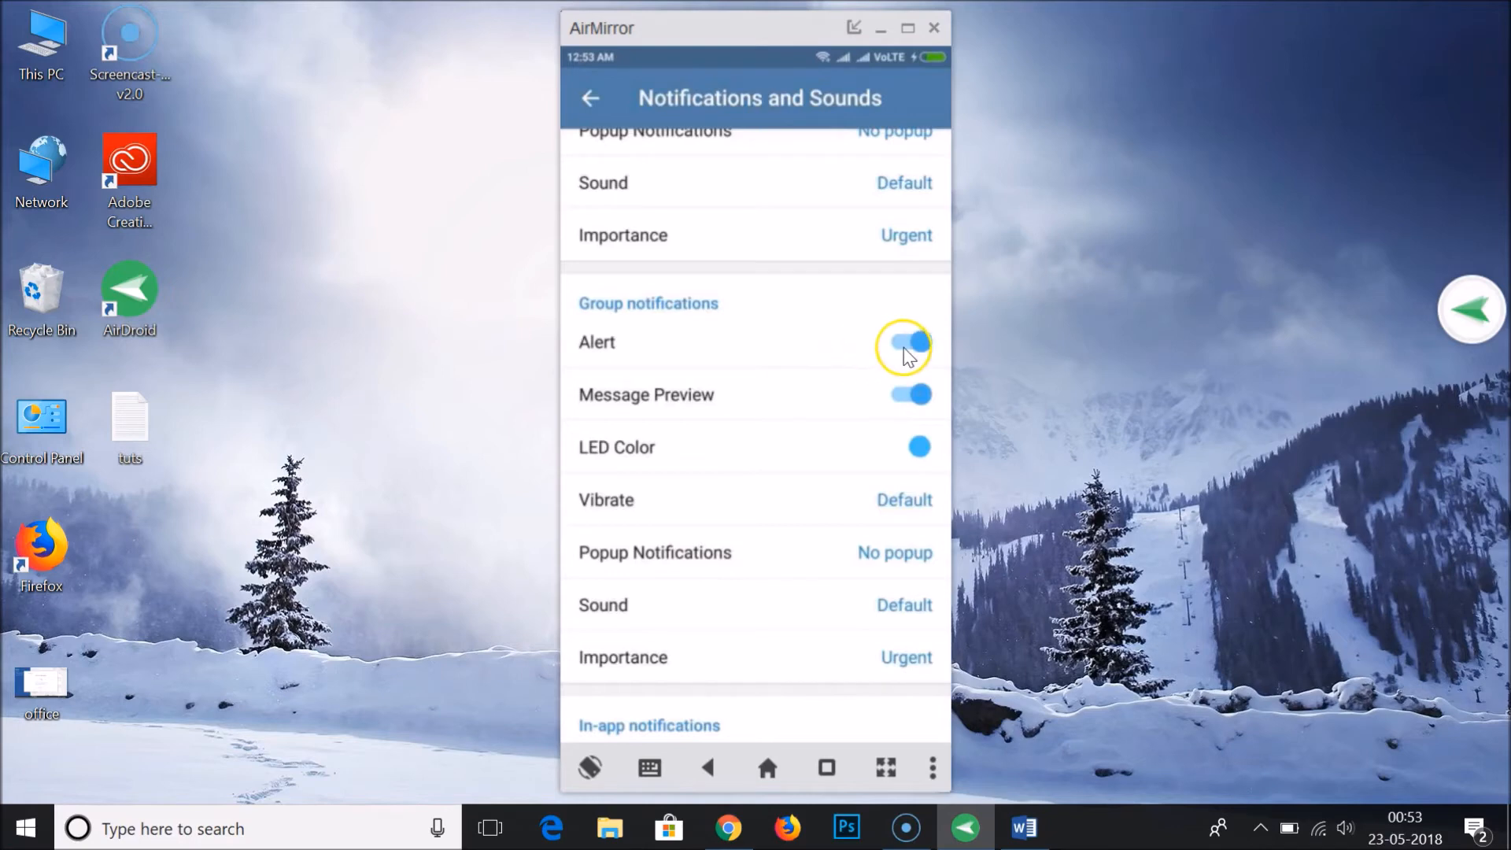
# Switch off the Alert and Message Preview toggles under Group notifications.
pyautogui.click(910, 342)
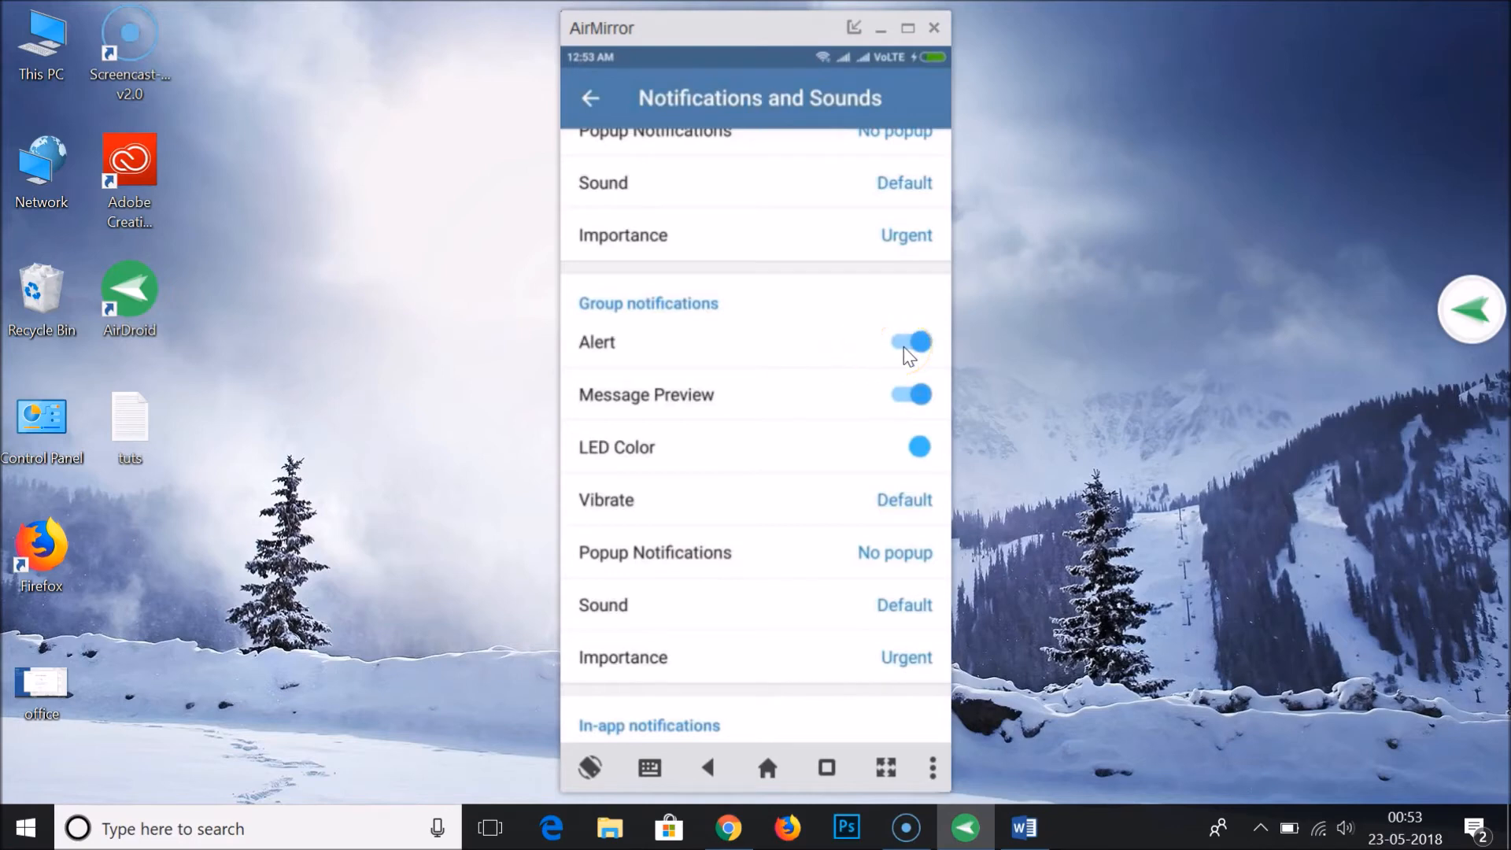
pyautogui.click(910, 343)
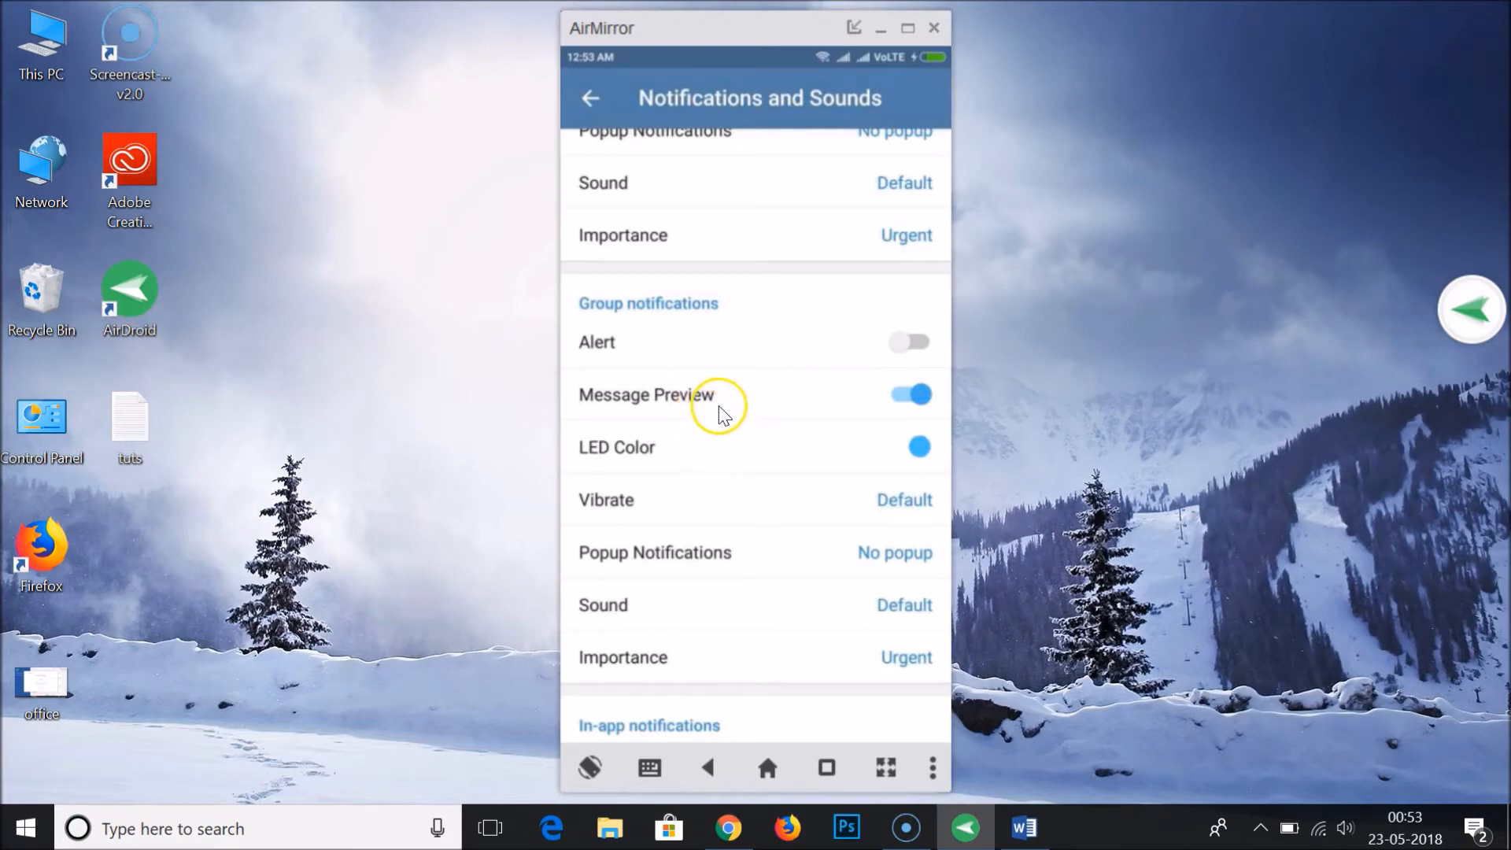
pyautogui.moveTo(761, 400)
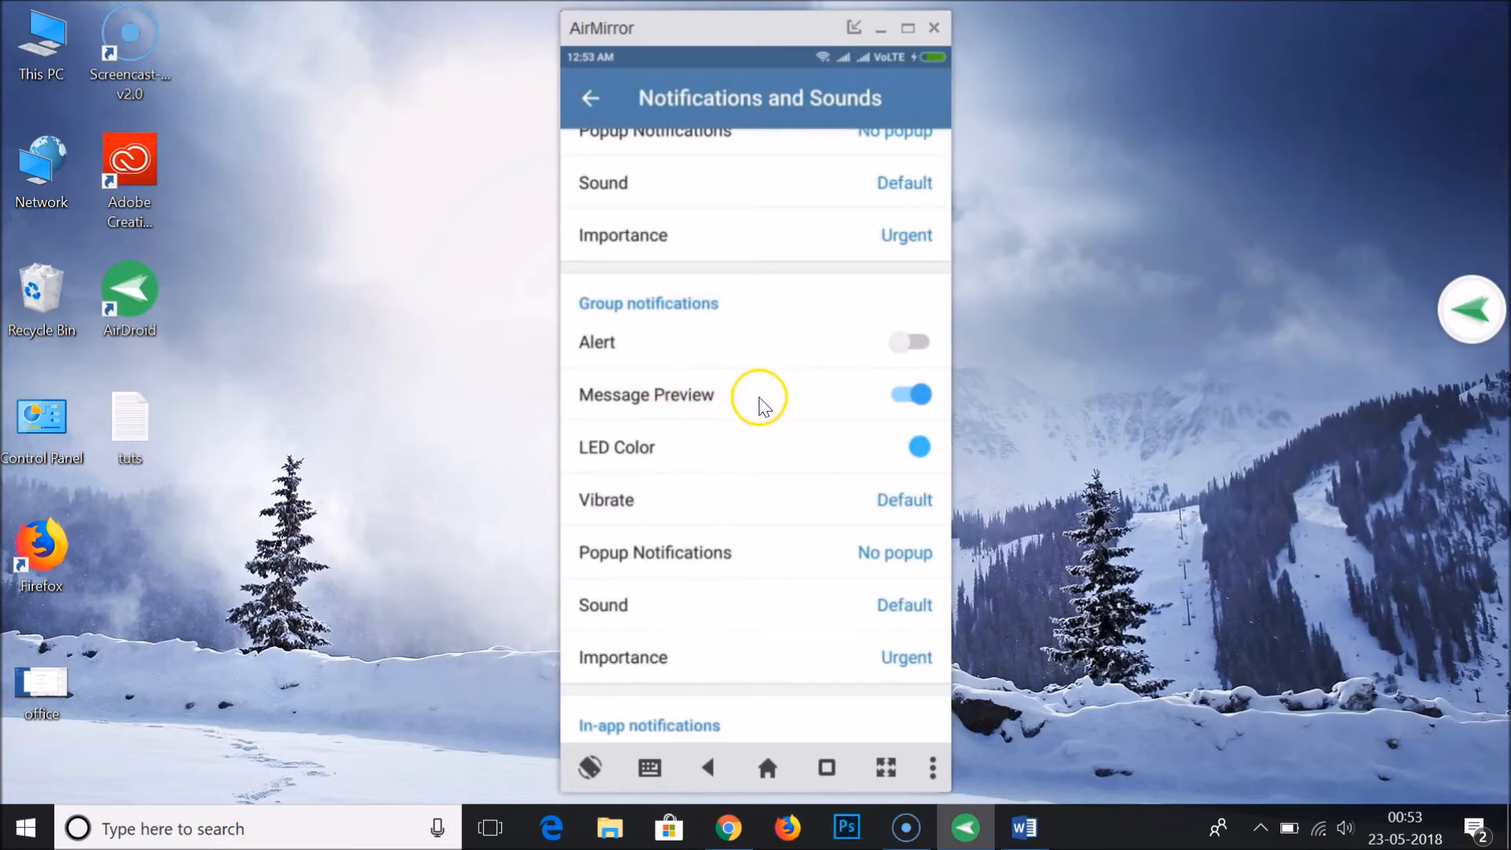
pyautogui.moveTo(868, 403)
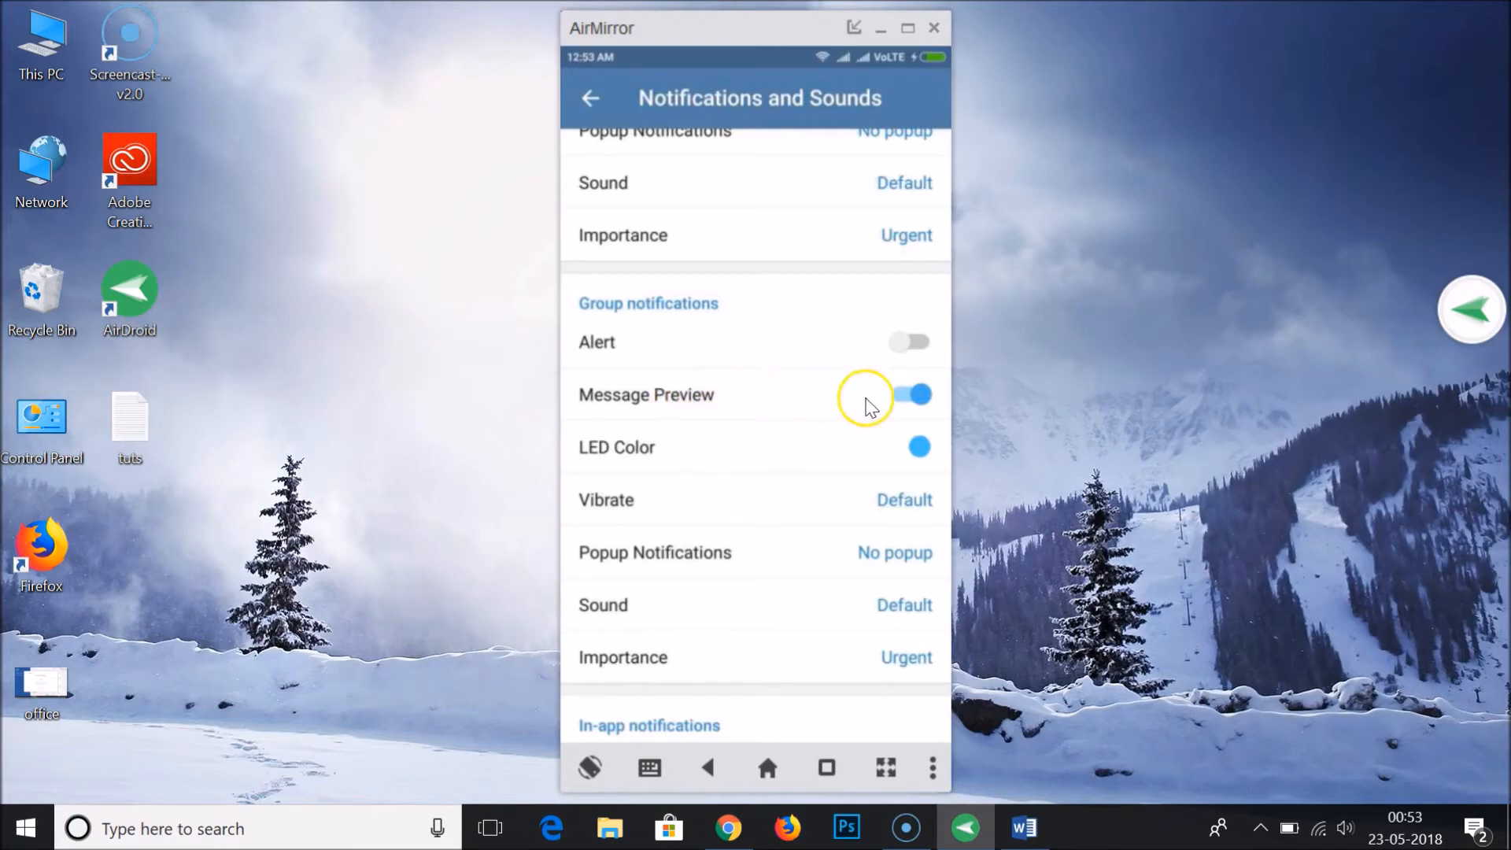
pyautogui.click(914, 394)
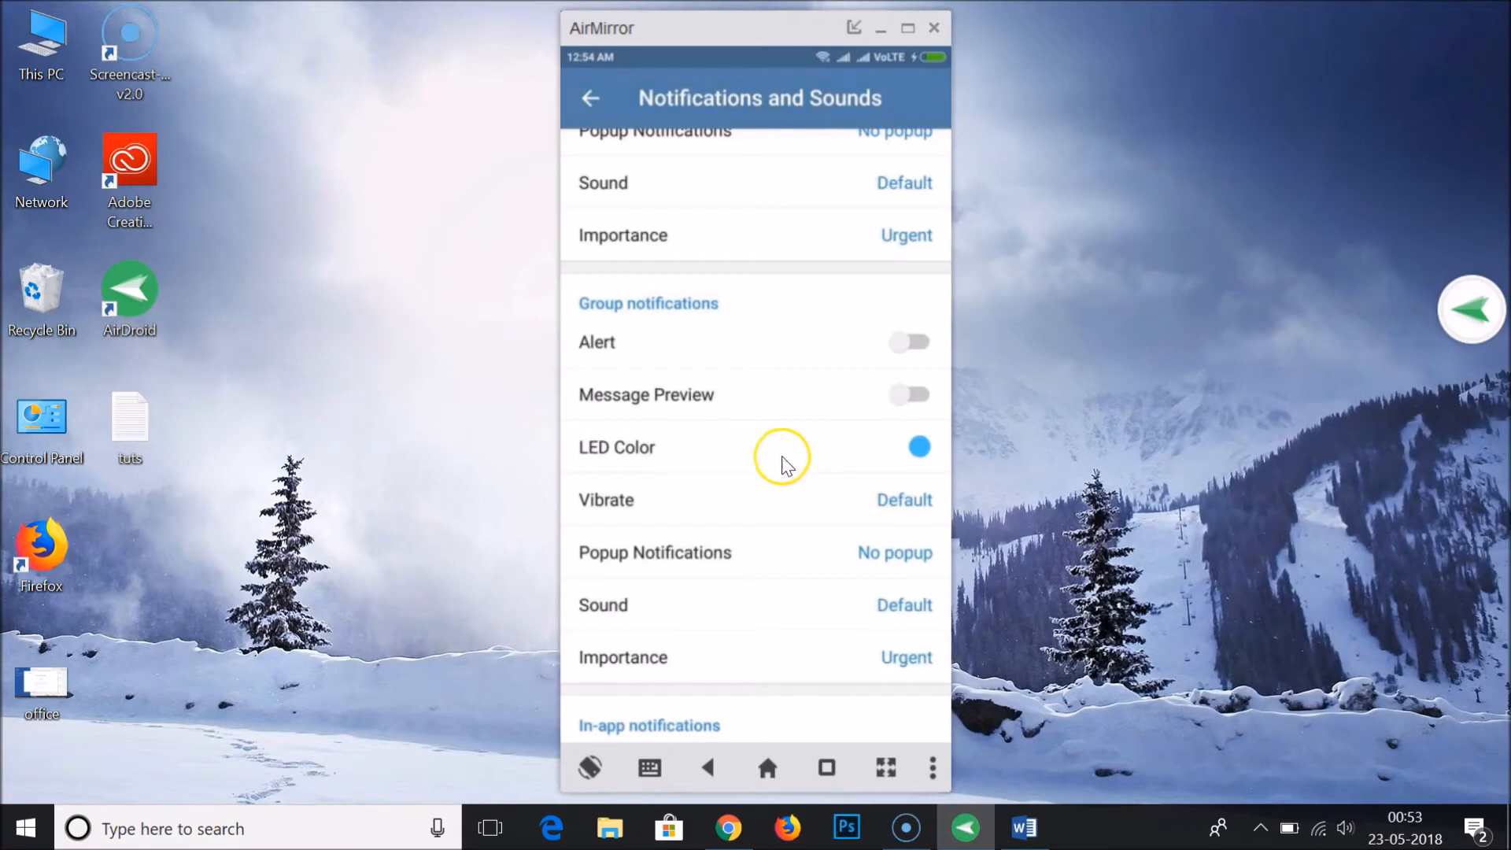
pyautogui.moveTo(872, 450)
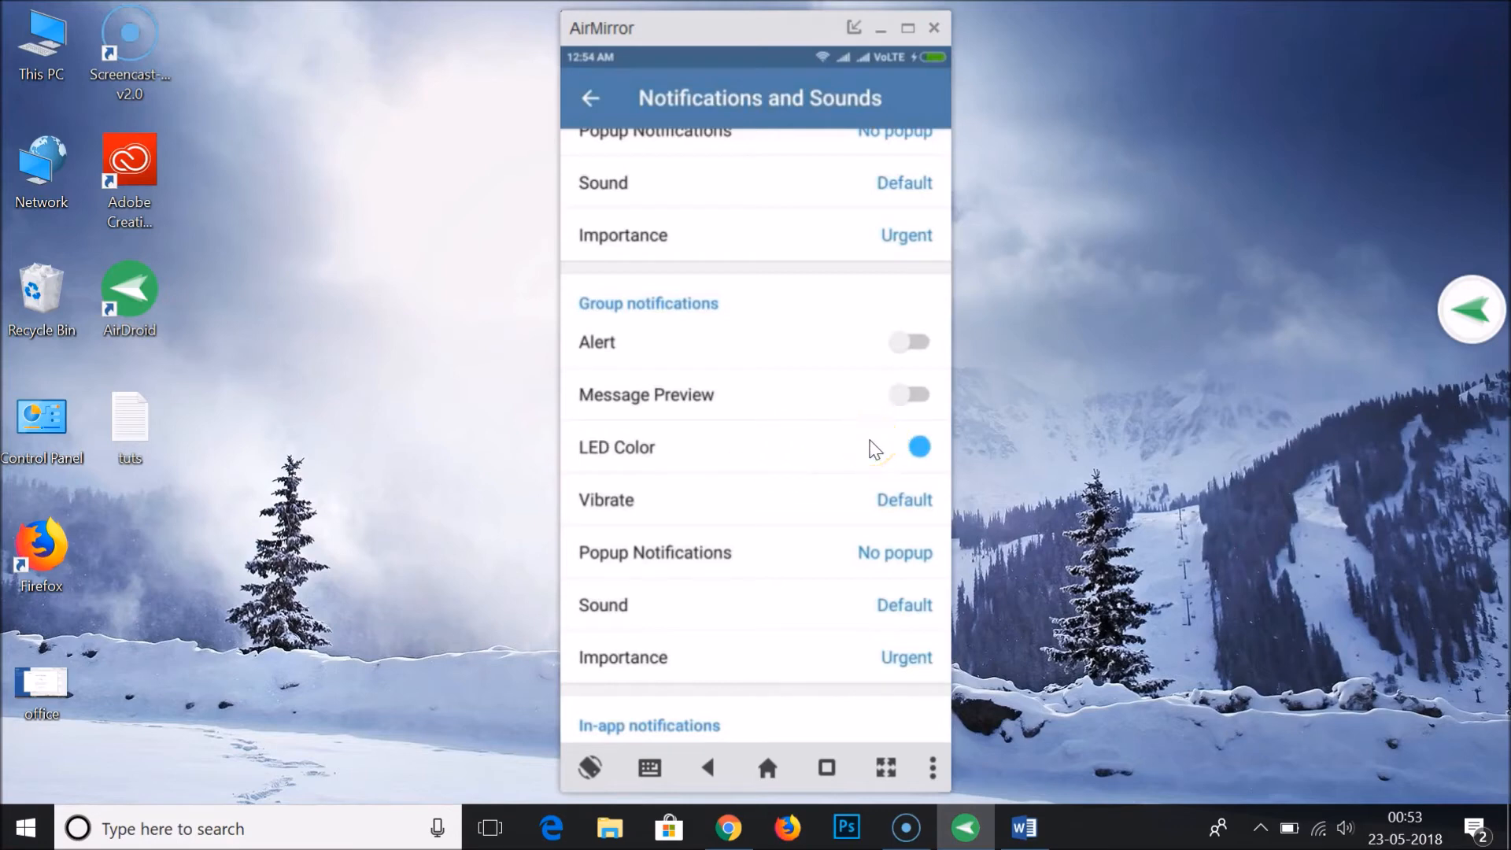
# Dismiss the LED Color dialog unchanged, then set group Vibrate to Disabled.
pyautogui.click(617, 446)
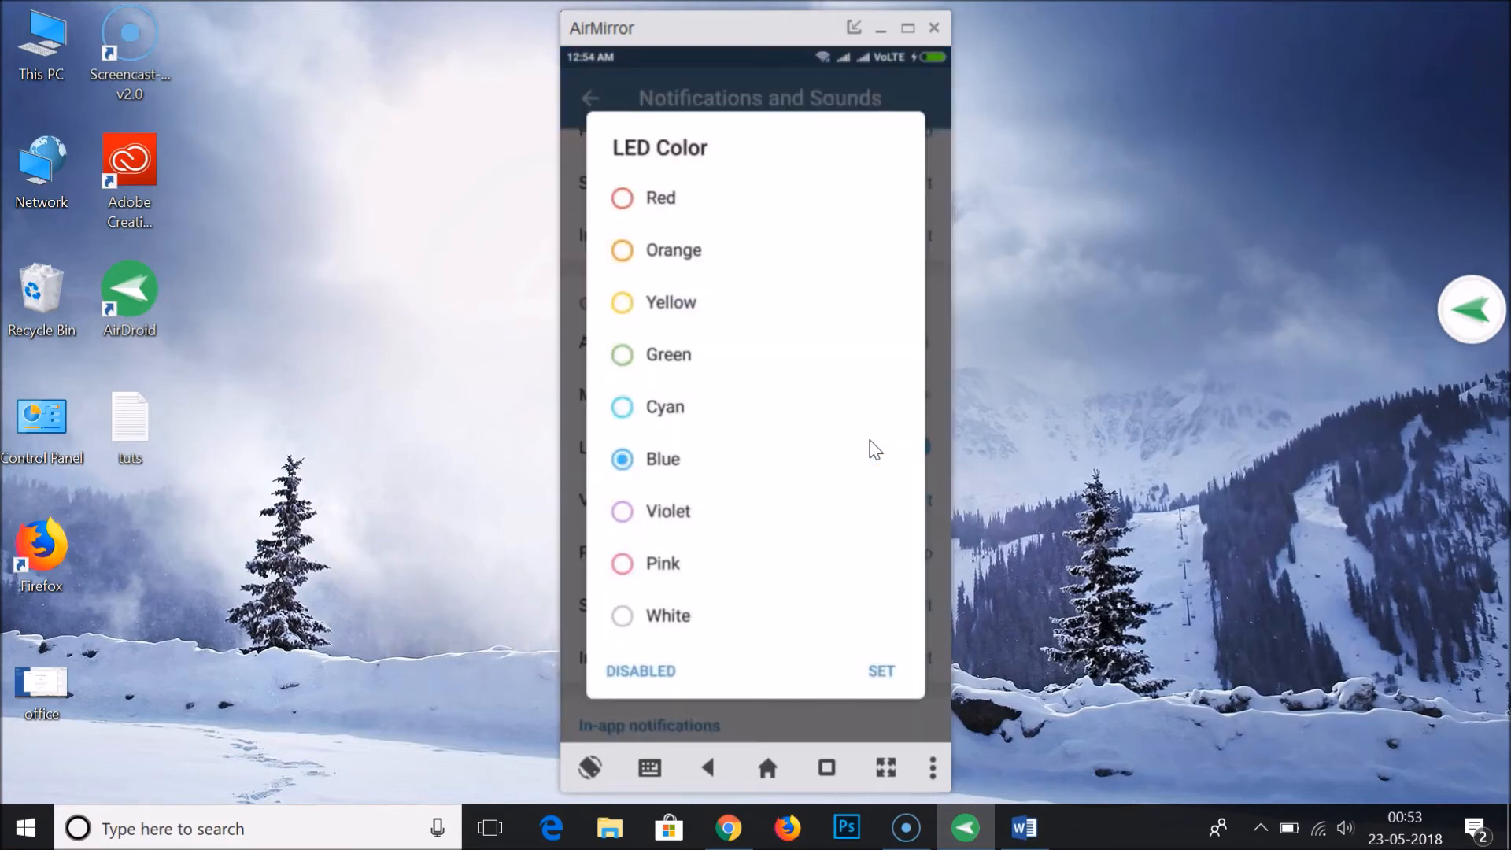
pyautogui.click(880, 670)
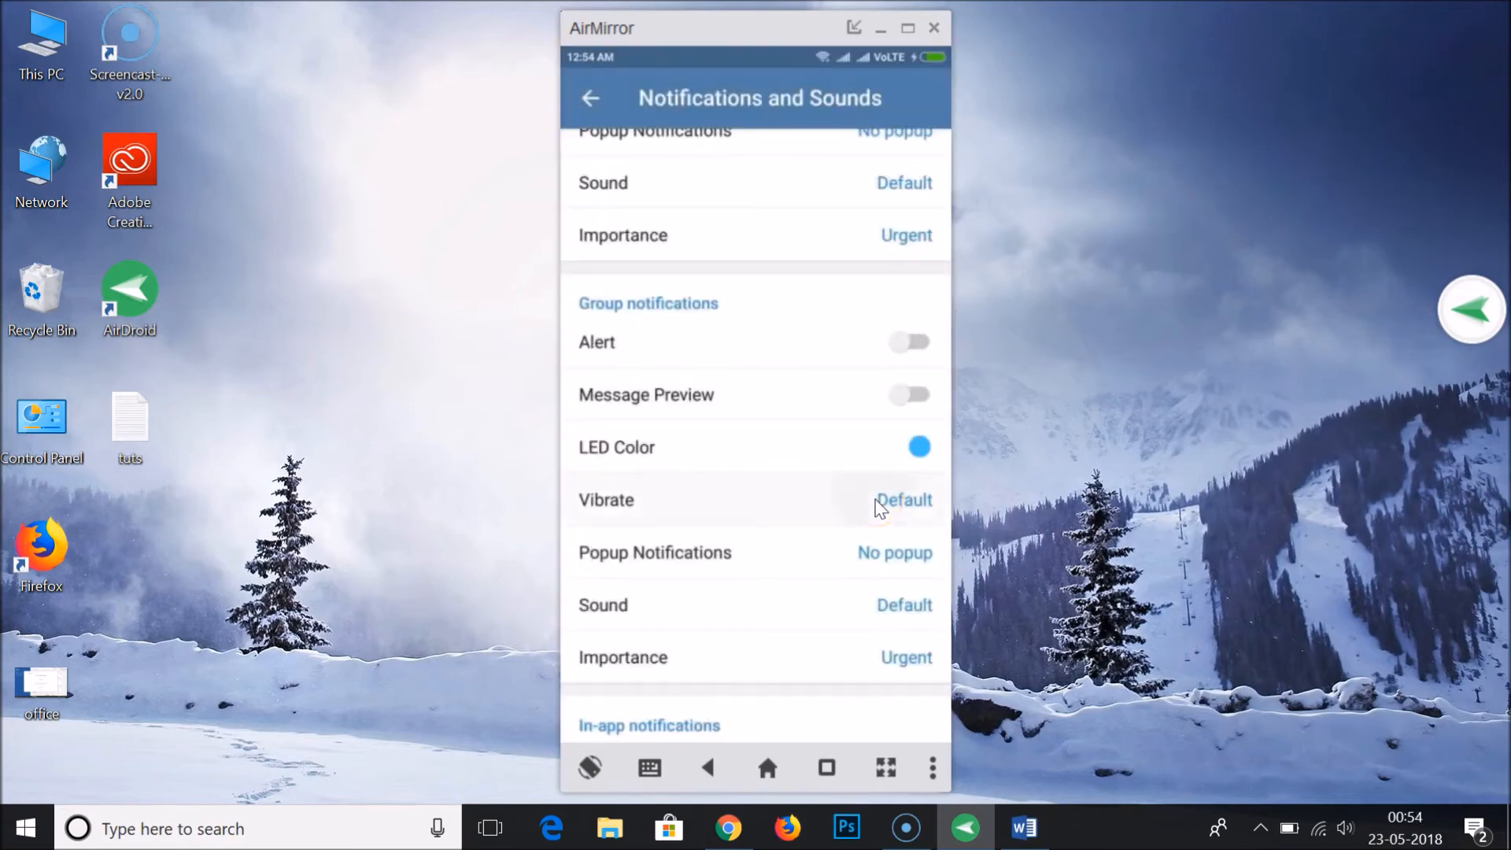
pyautogui.click(606, 499)
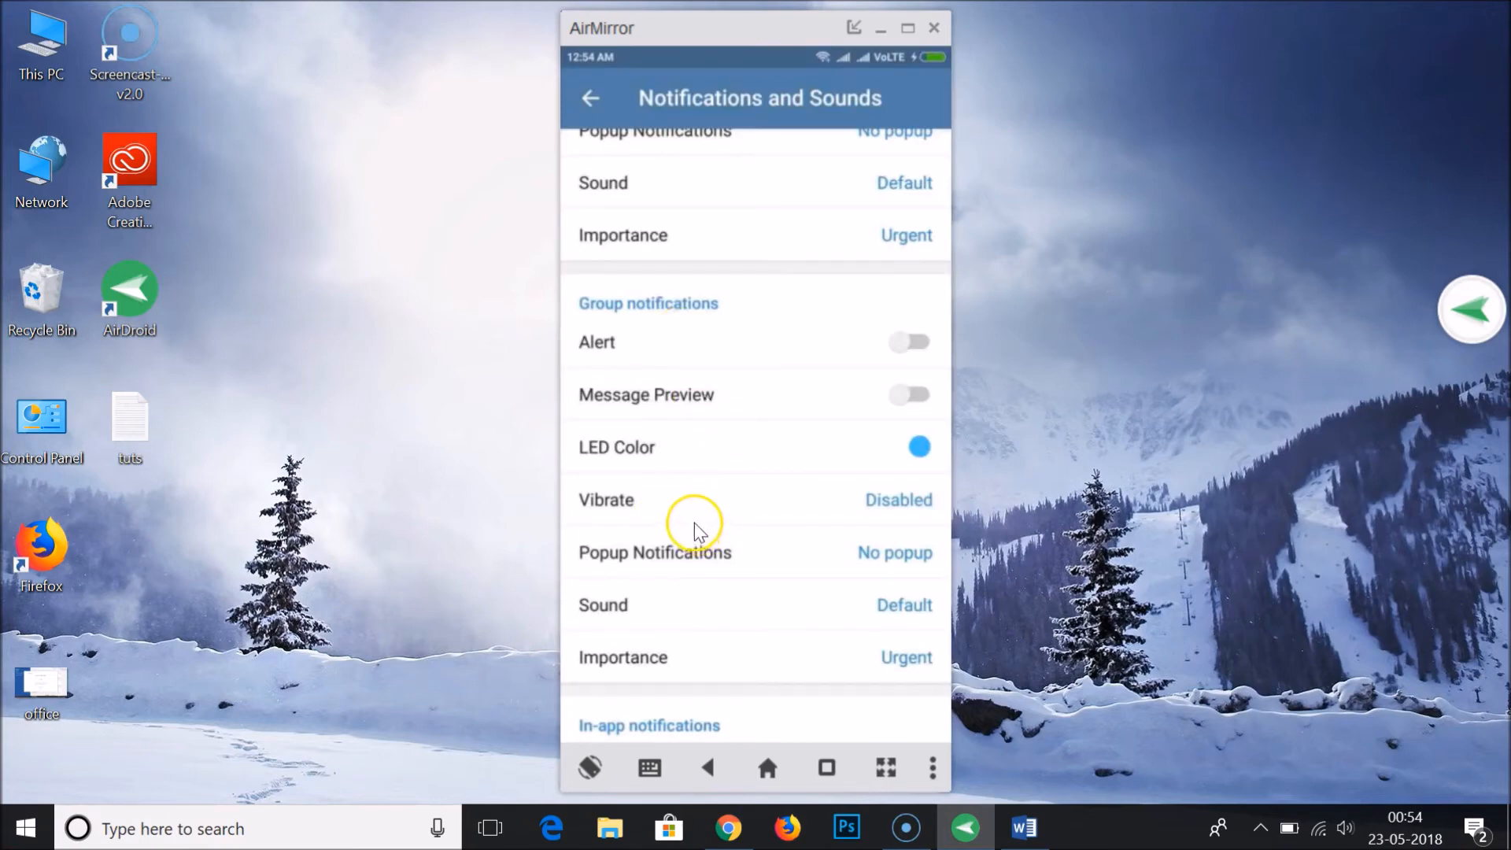
pyautogui.moveTo(764, 531)
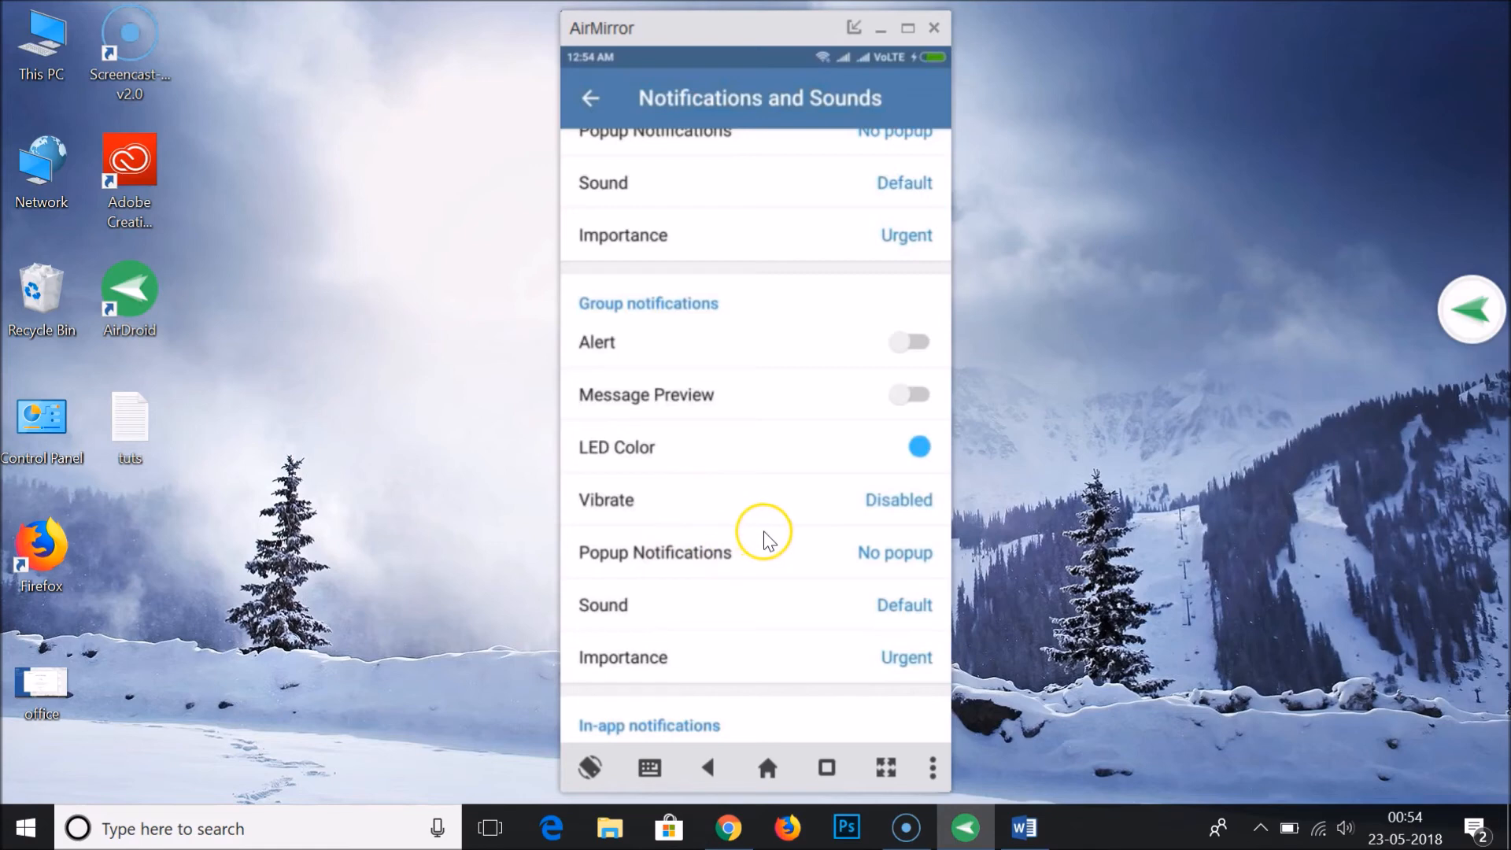
pyautogui.moveTo(759, 584)
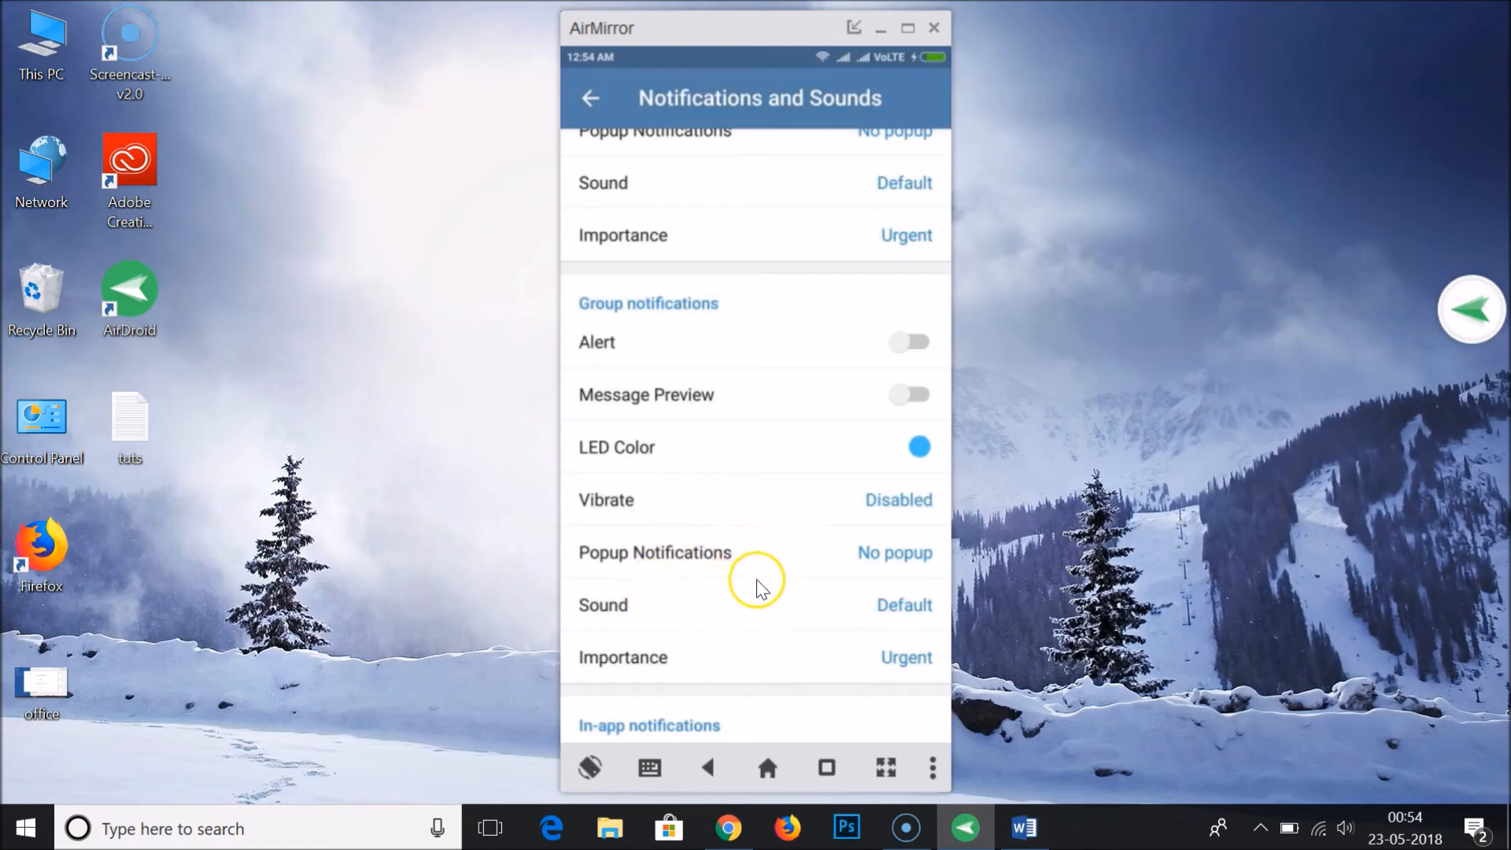
pyautogui.moveTo(772, 395)
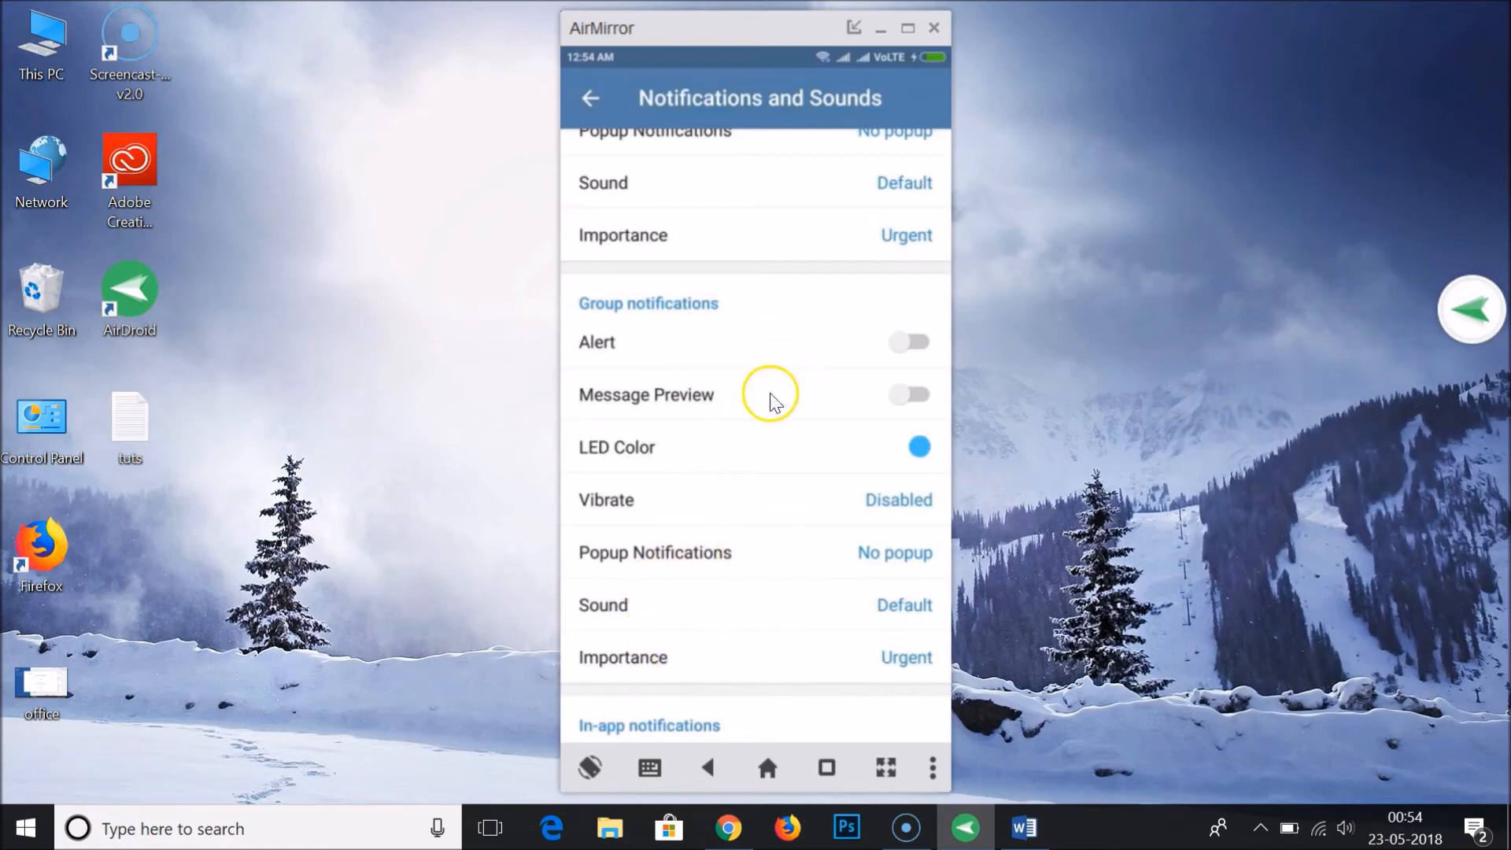
pyautogui.moveTo(765, 426)
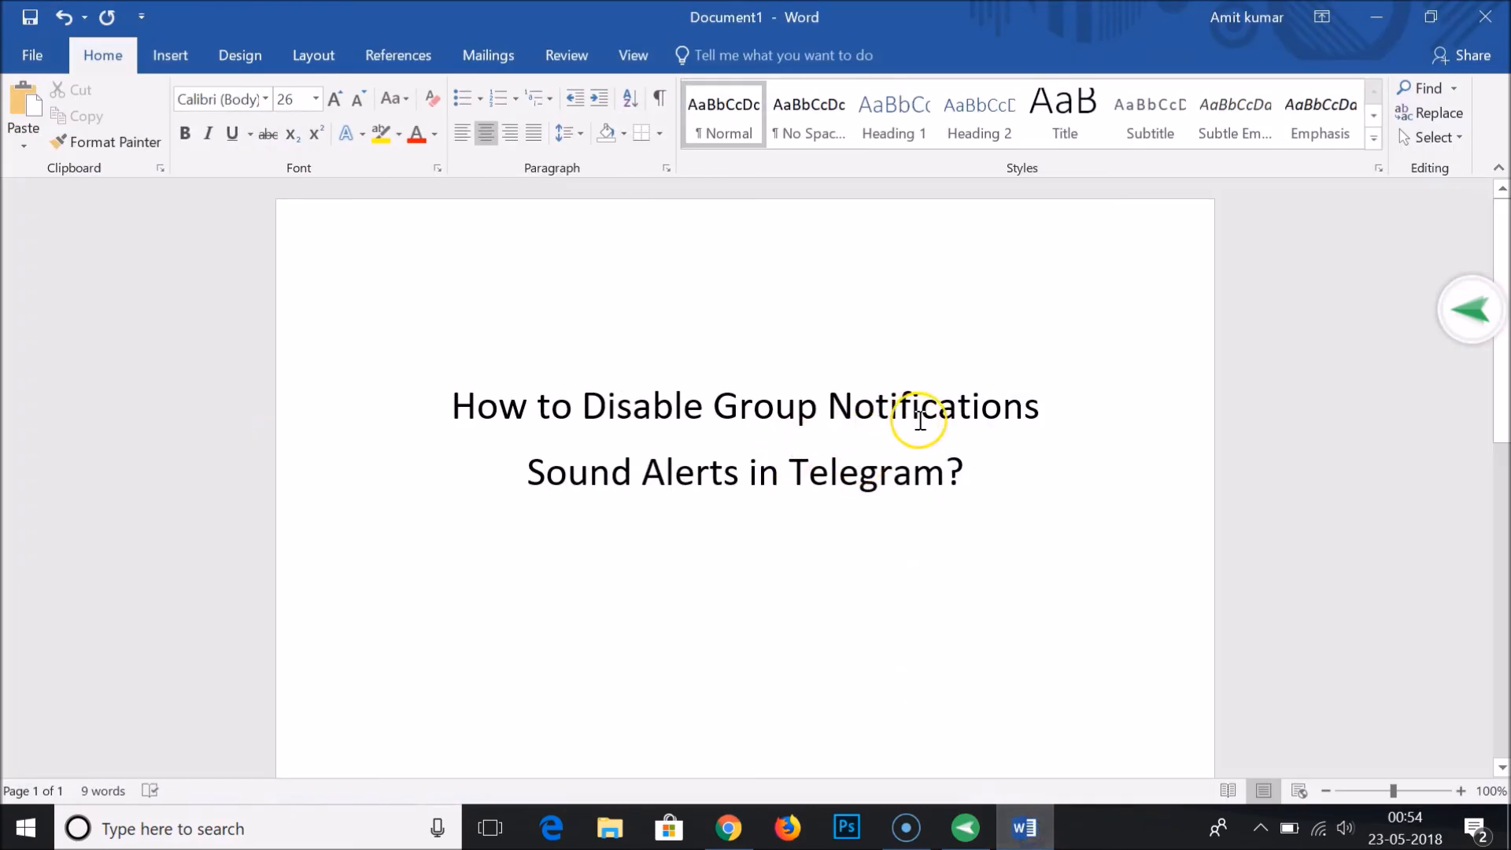
# Return to Word and click at the start of the tutorial title.
pyautogui.click(451, 404)
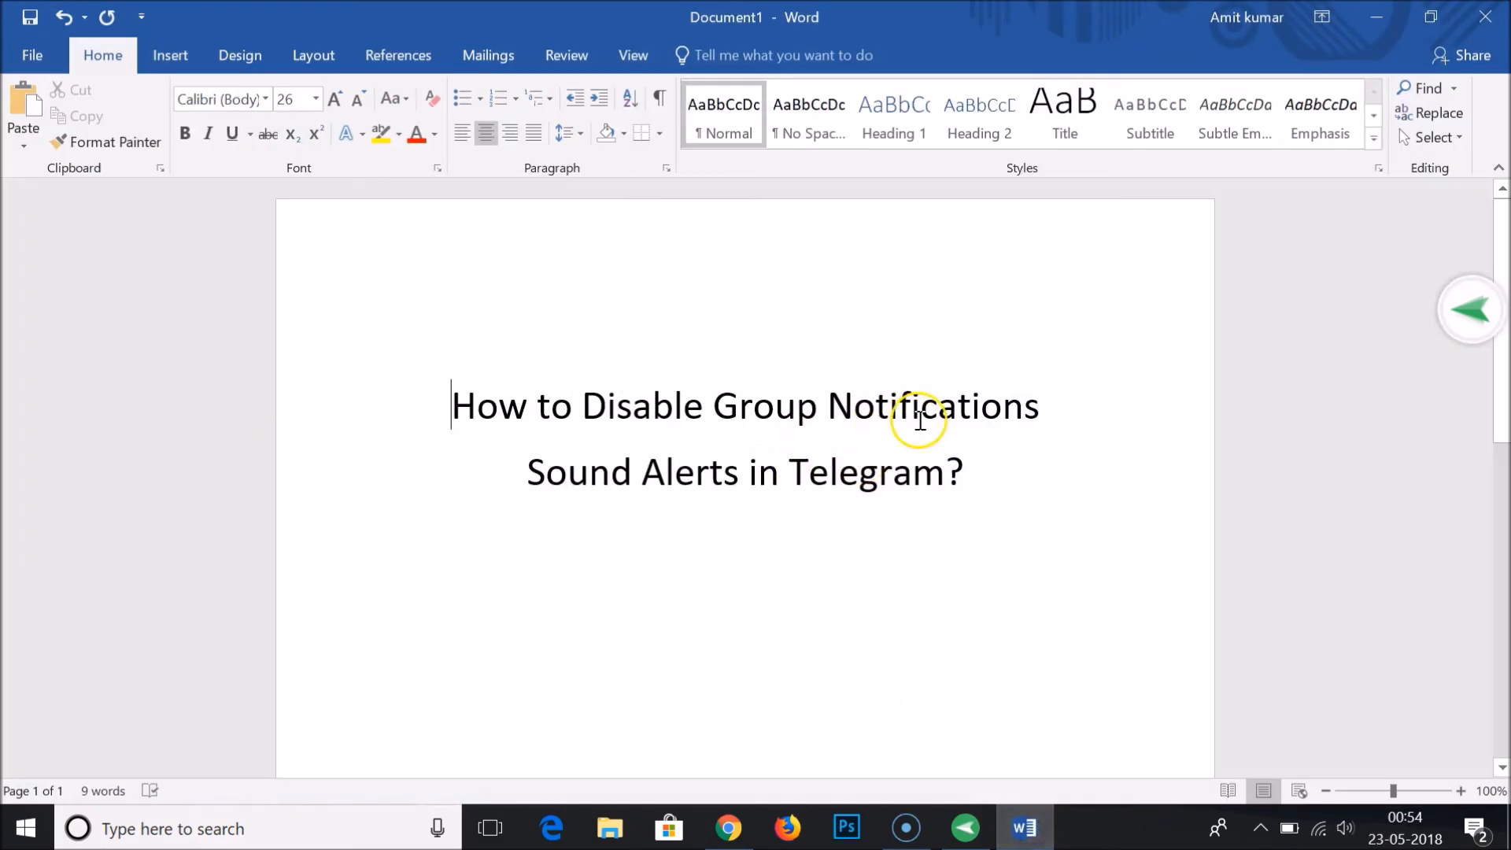